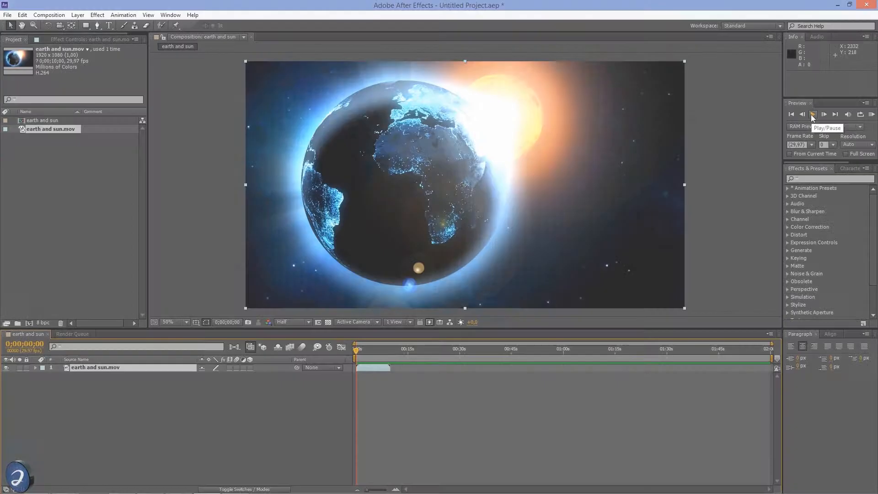
# Step: Play through the five end-to-end copies of the earth and sun clip
pyautogui.click(812, 114)
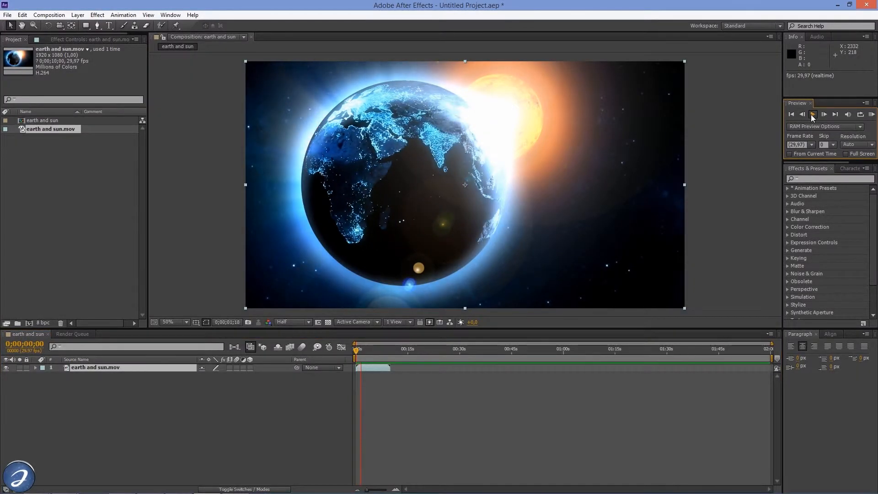
pyautogui.click(813, 114)
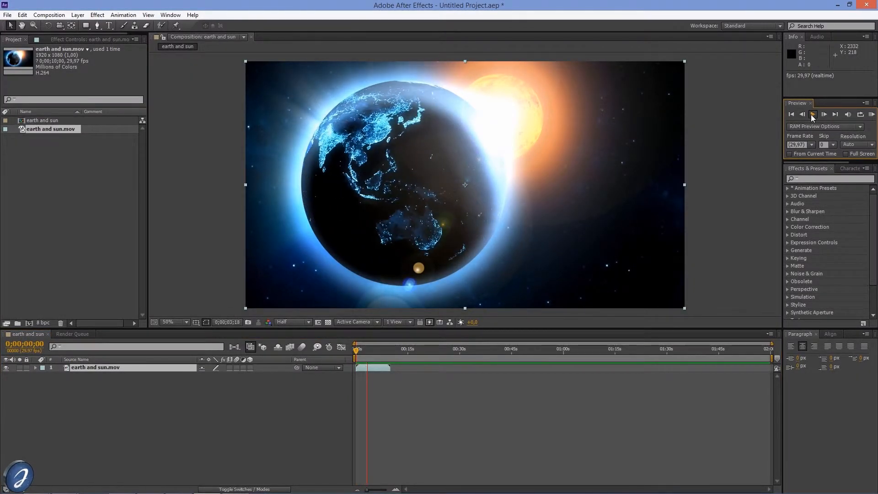
pyautogui.click(812, 114)
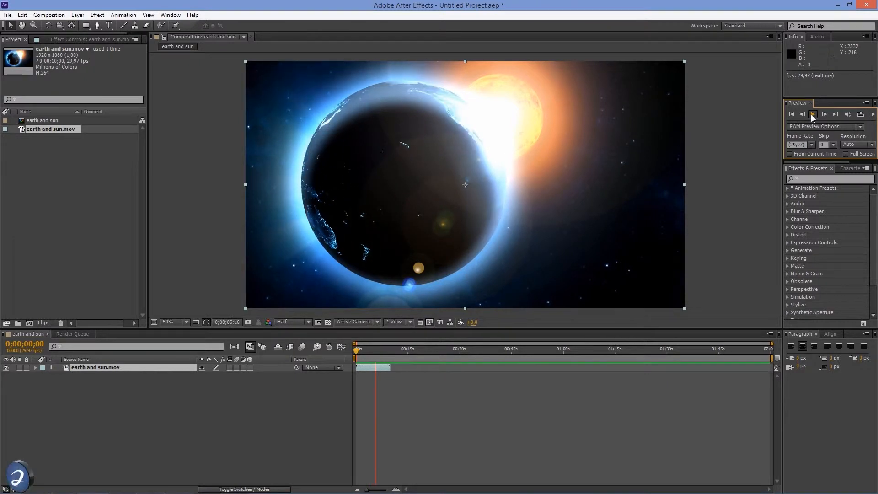
pyautogui.click(811, 115)
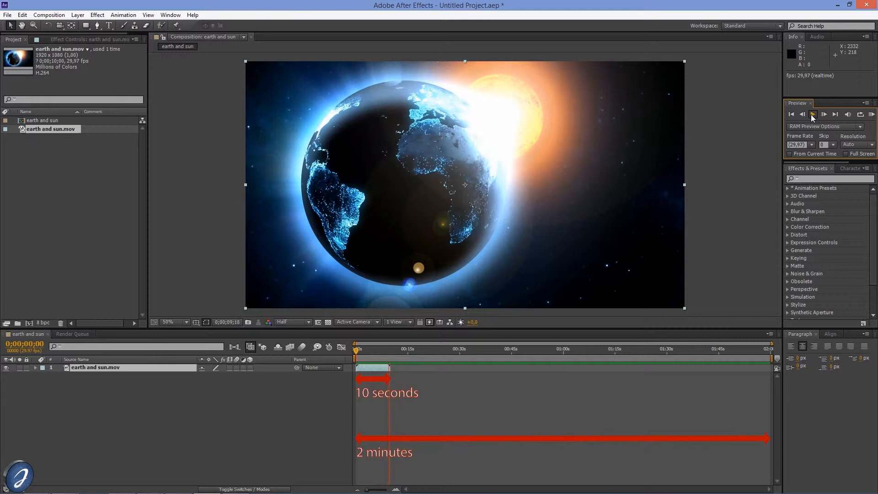
pyautogui.click(812, 114)
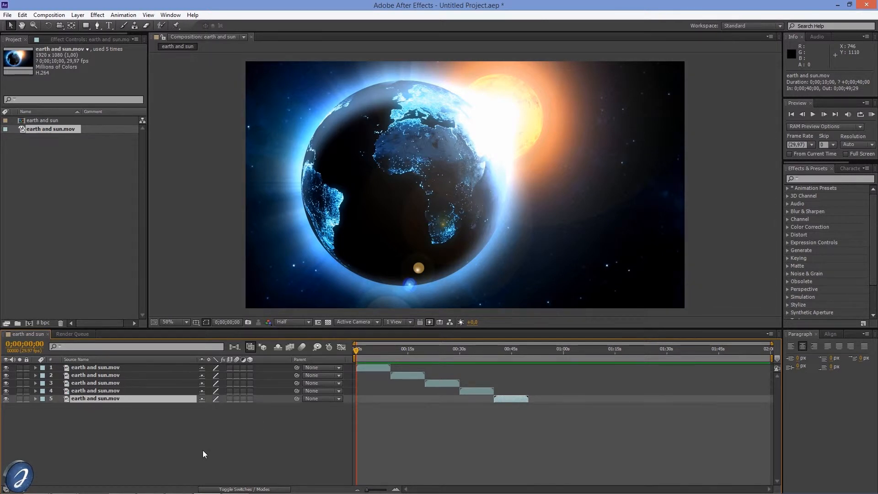
# Step: Delete all five earth and sun layers, leaving the composition empty
pyautogui.press('ctrl+a')
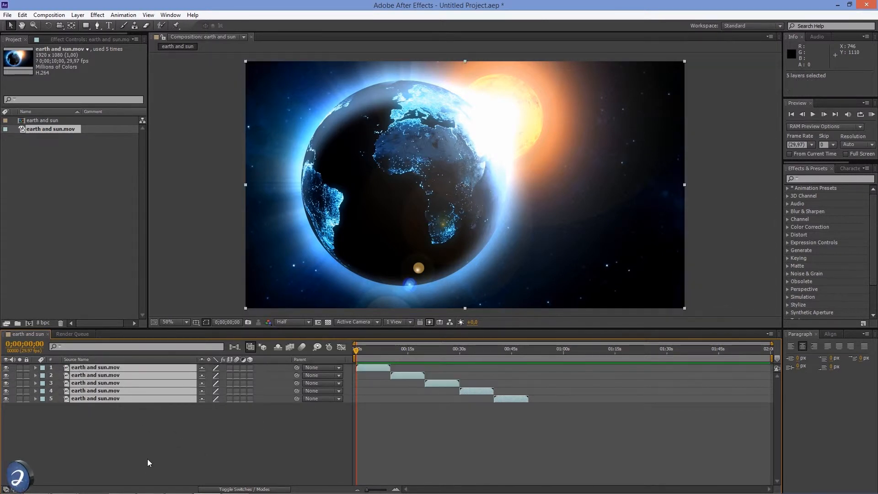
pyautogui.press('Delete')
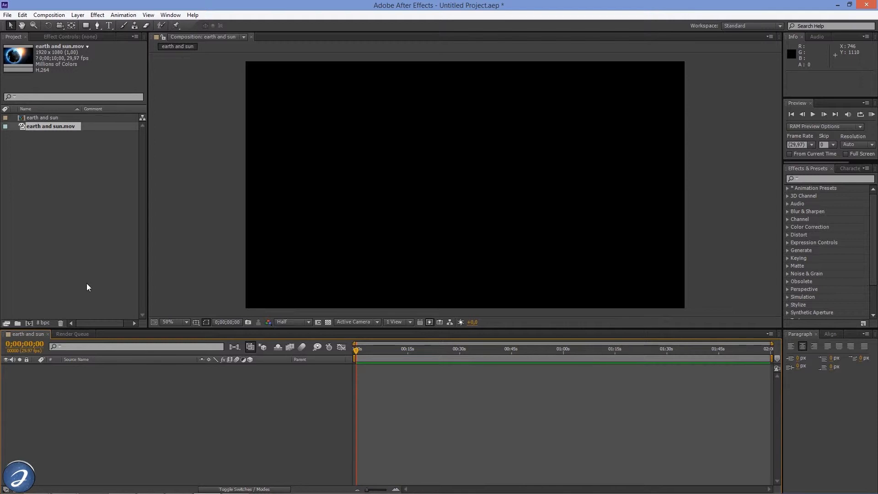
# Step: Set earth and sun.mov to loop 12 times via Interpret Footage > Main
pyautogui.rightClick(50, 126)
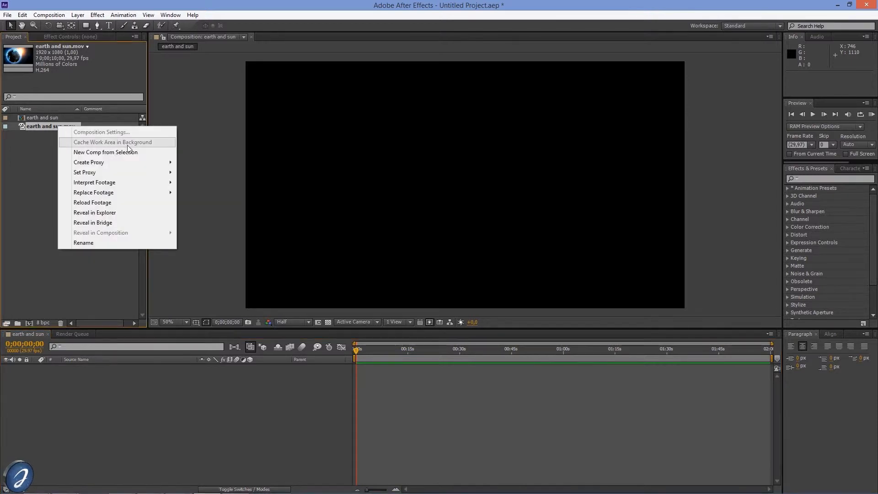
pyautogui.click(236, 188)
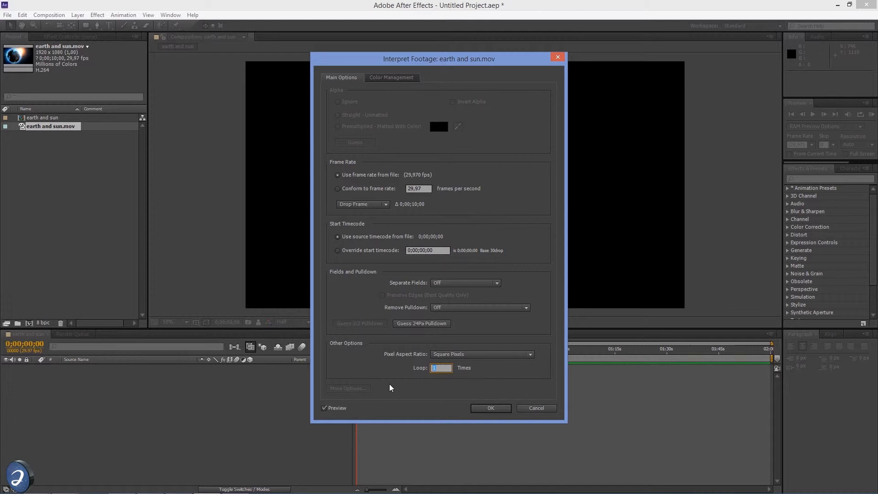
pyautogui.write('12')
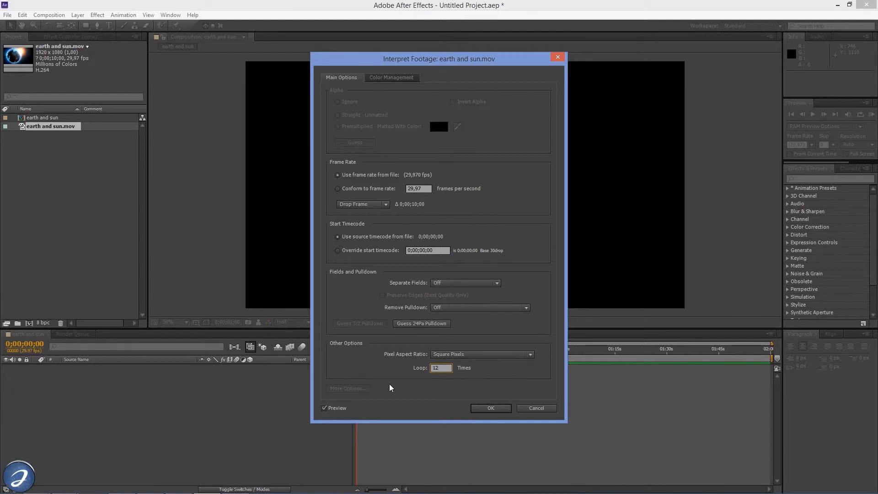
pyautogui.click(489, 408)
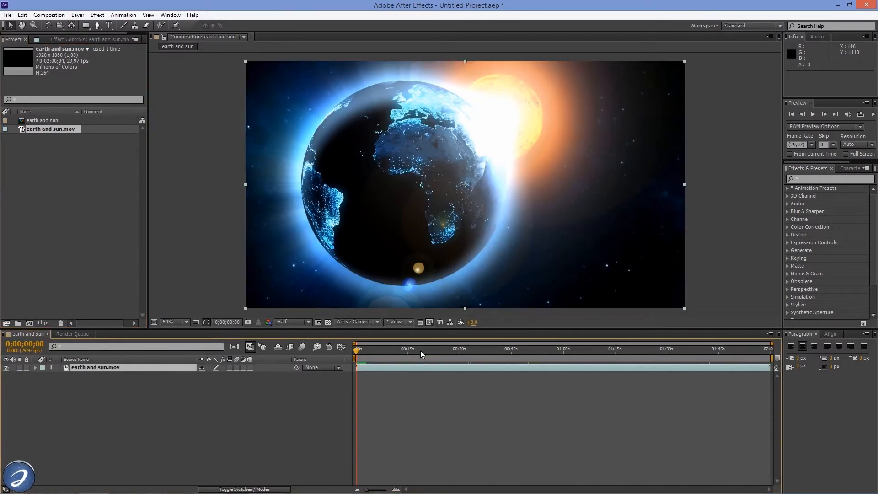
pyautogui.click(420, 348)
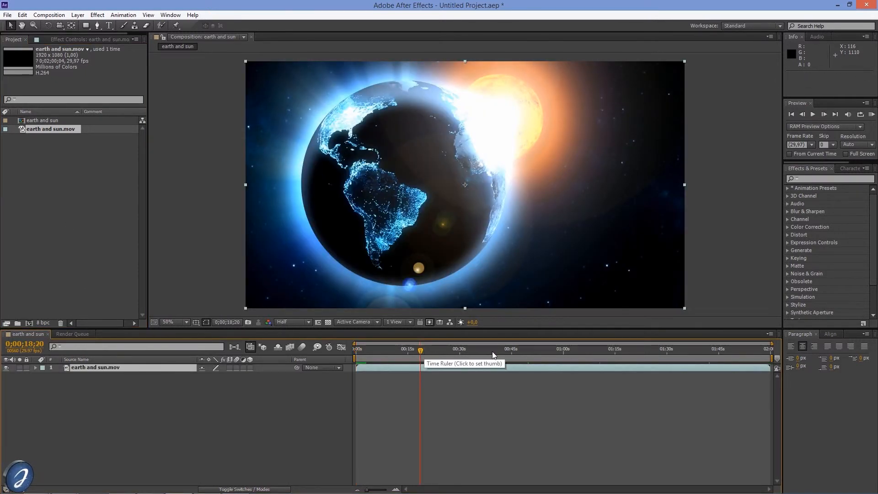
pyautogui.click(493, 349)
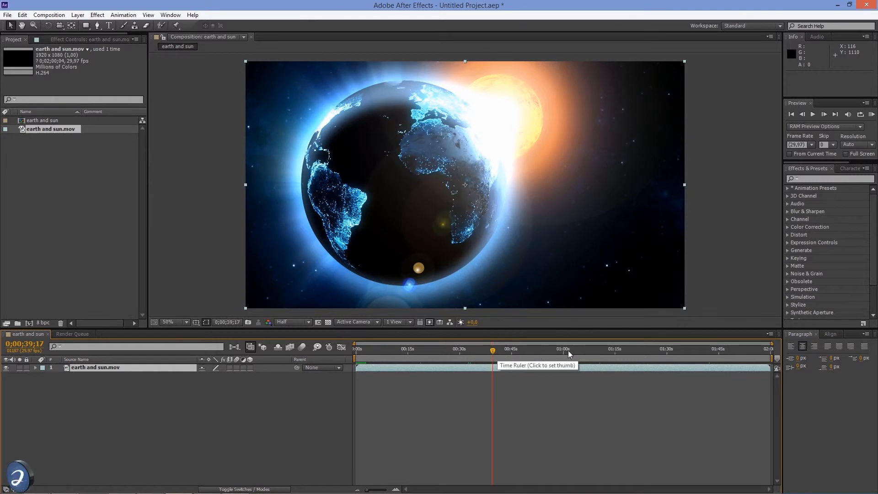